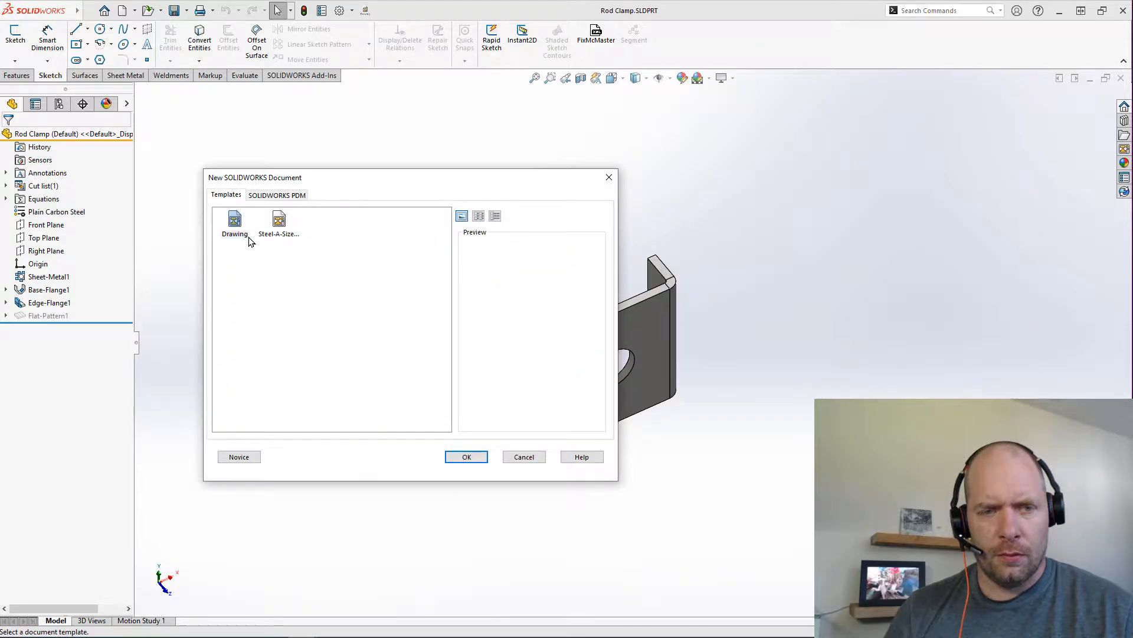
Create a new drawing from the Rod Clamp part on a C (ANSI) Landscape sheet.
click(467, 455)
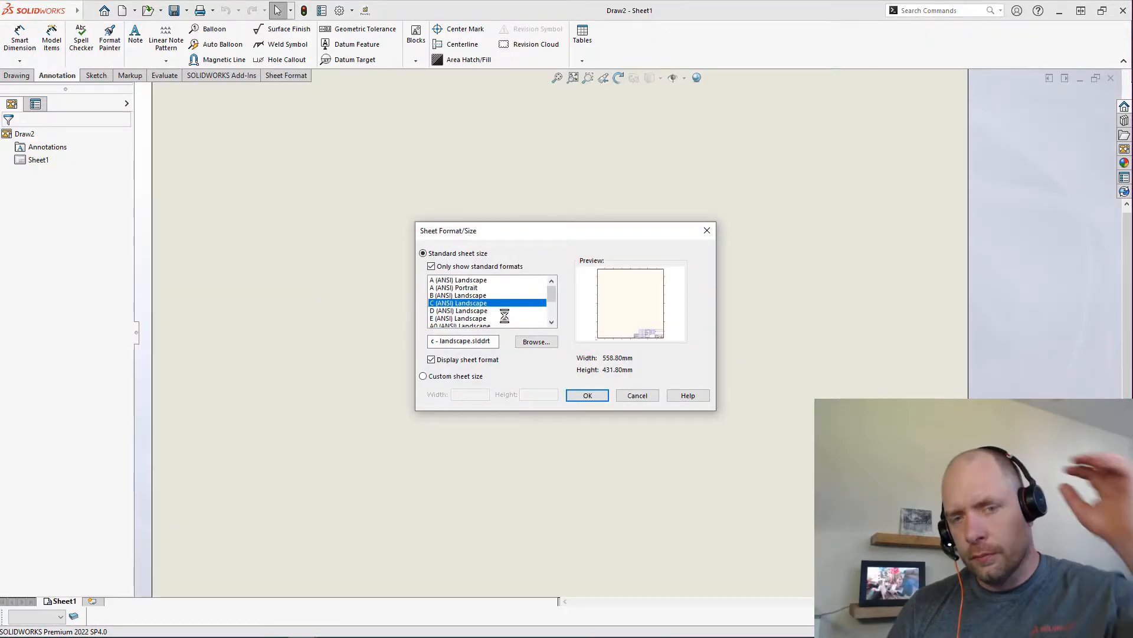
click(587, 395)
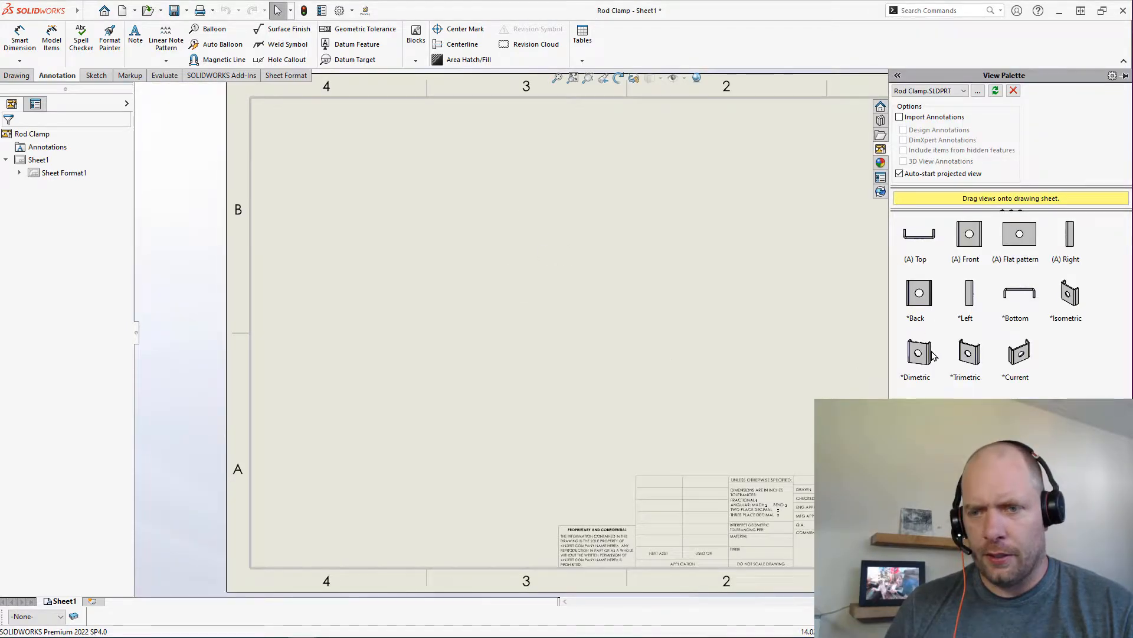
mouse_move(928, 318)
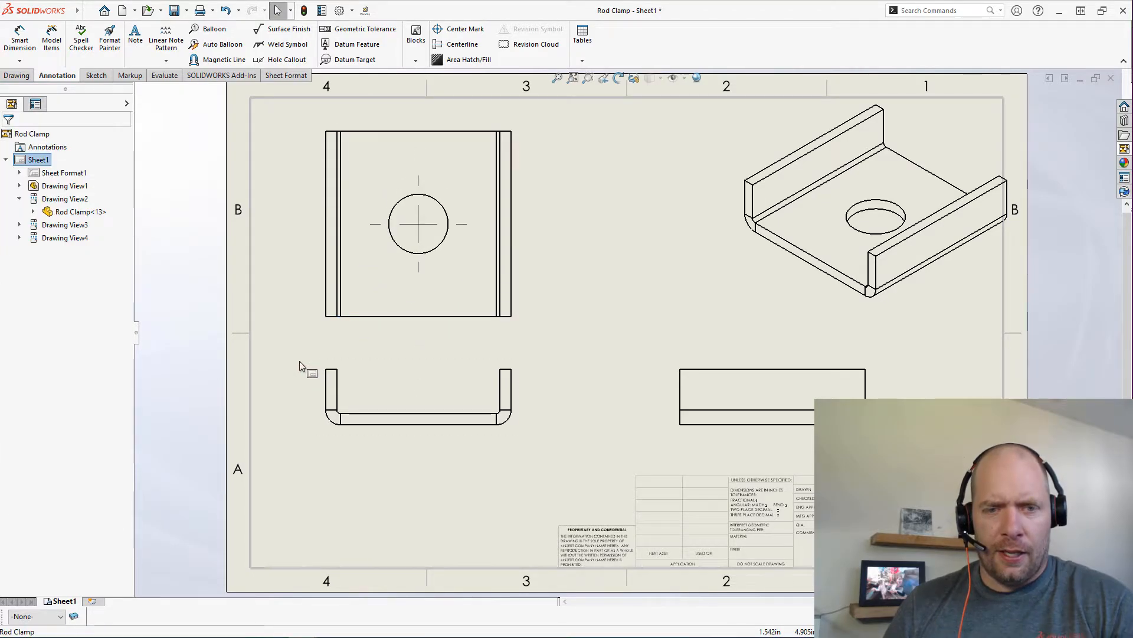
mouse_move(350, 347)
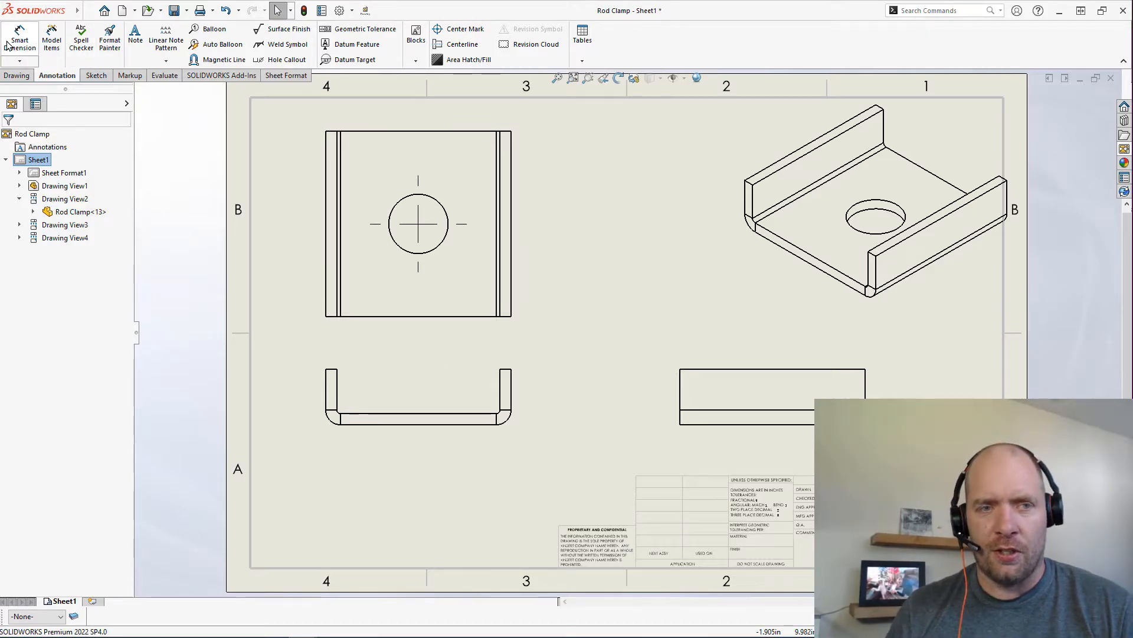
mouse_move(575, 289)
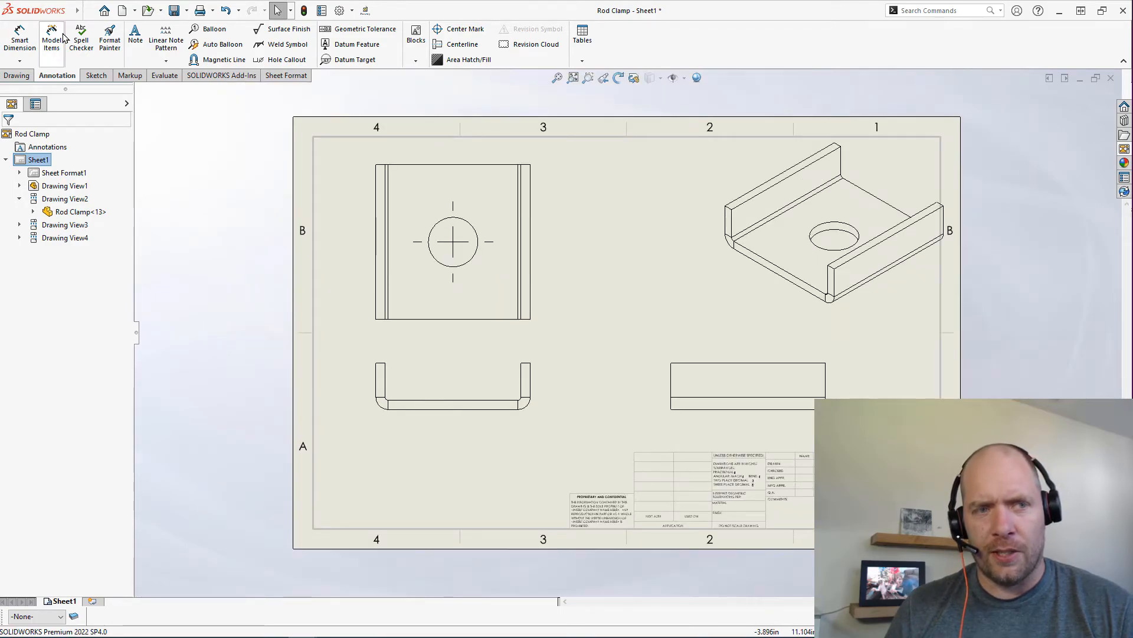
Import the entire model's dimensions into all views via Model Items.
click(51, 38)
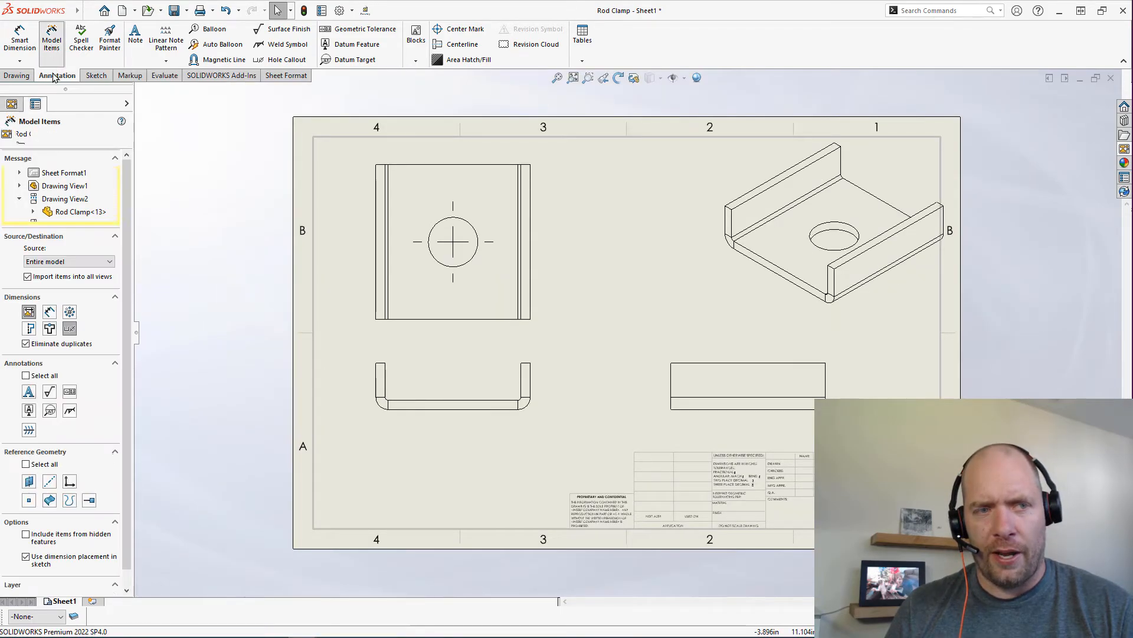
click(50, 36)
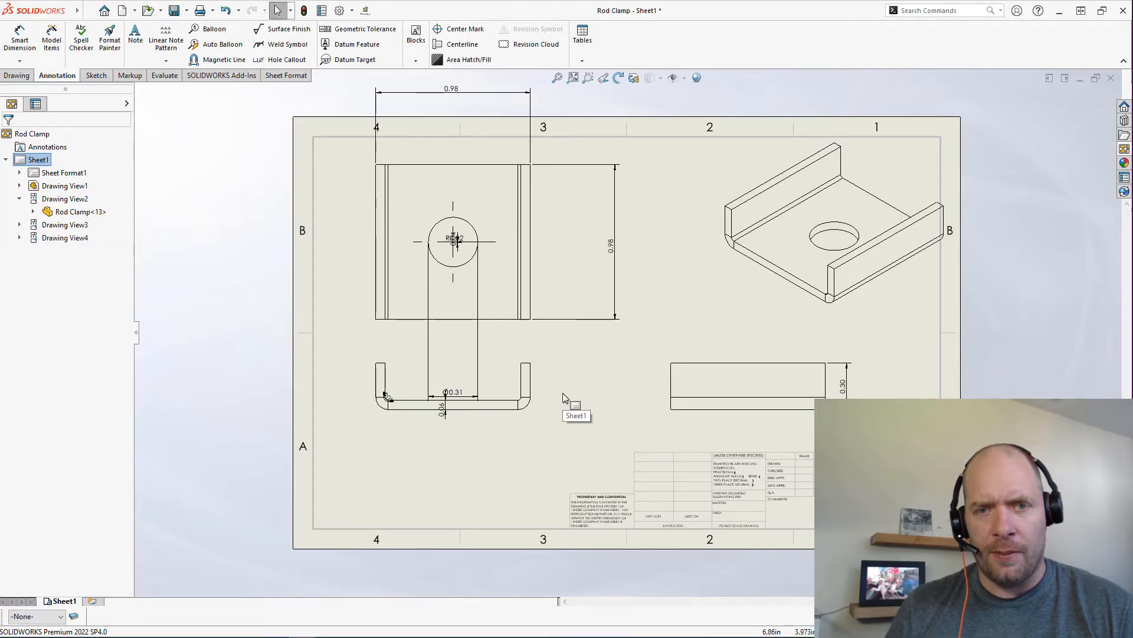
mouse_move(575, 376)
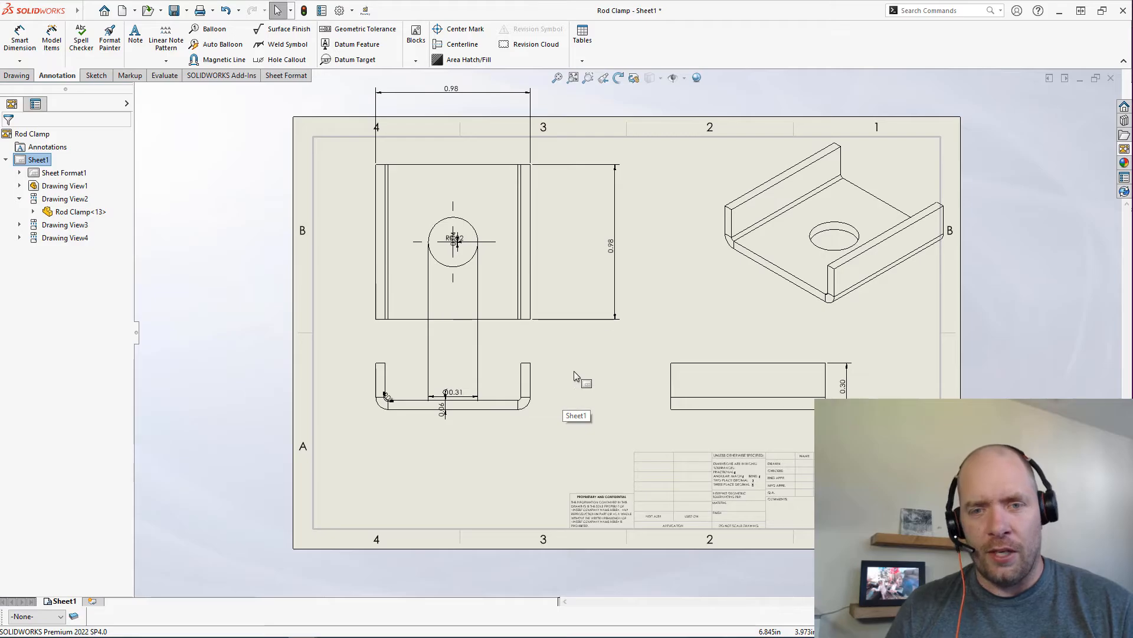